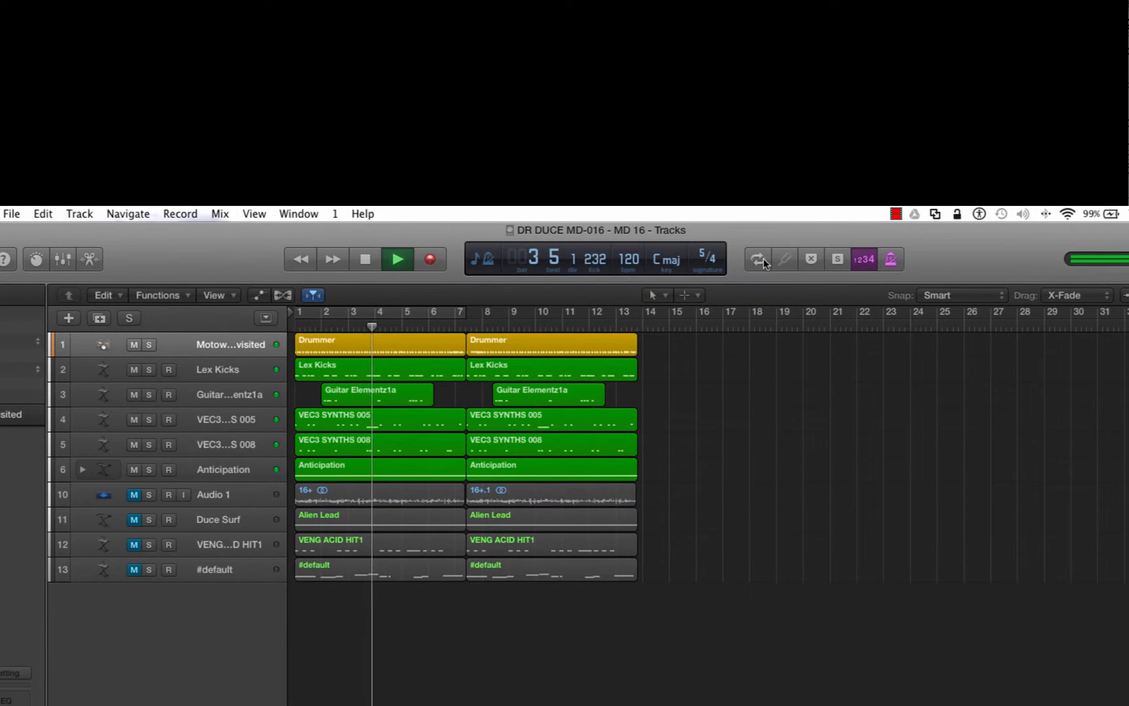
- Toggle cycle mode over bars 1 to 7 on and off, first by clicking, then with C
{"action": "left_click", "coordinate": [756, 259]}
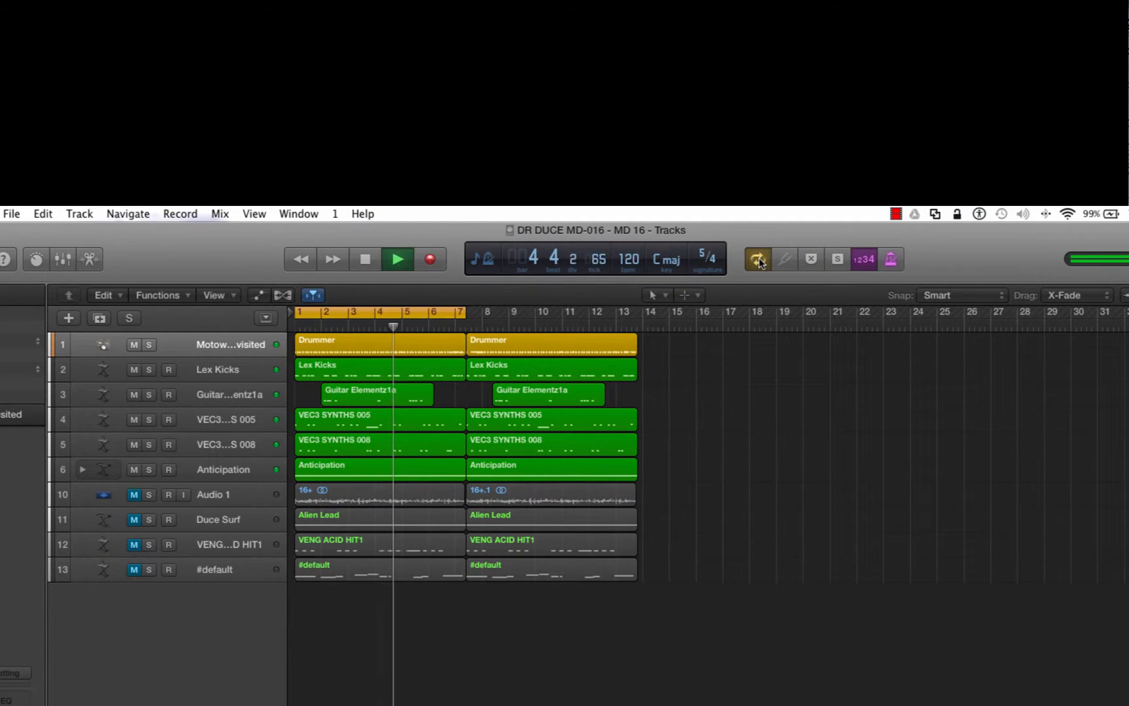
{"action": "left_click", "coordinate": [757, 259]}
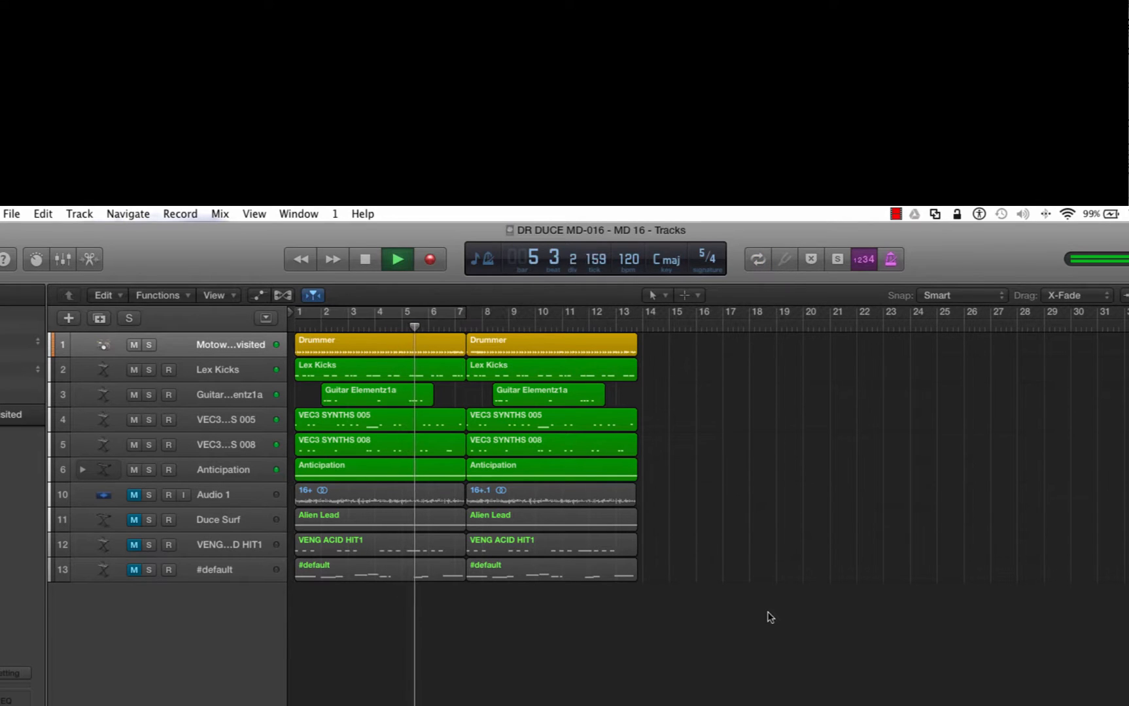
{"action": "key", "text": "c"}
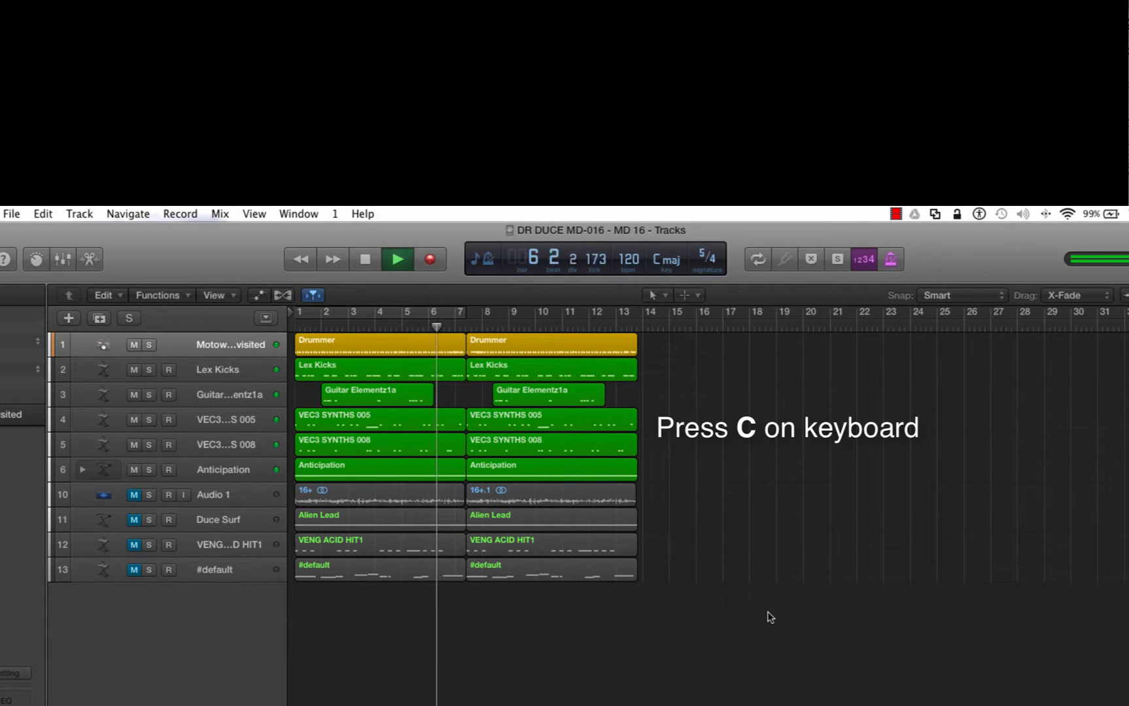
{"action": "key", "text": "c"}
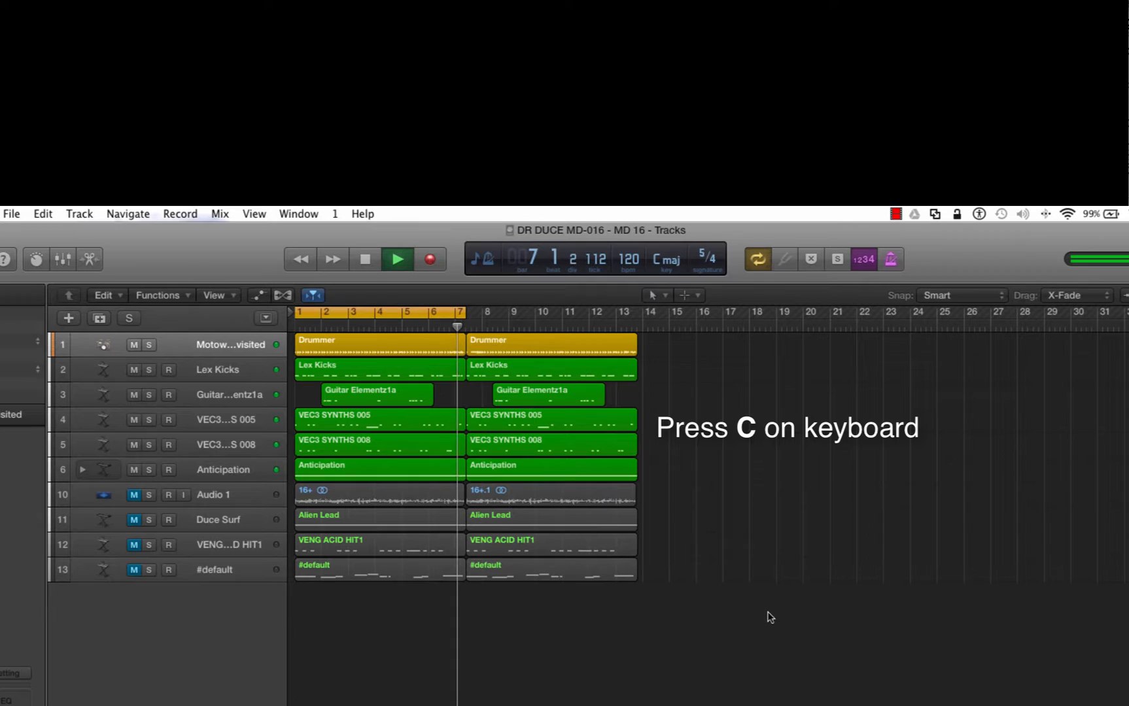
{"action": "key", "text": "c"}
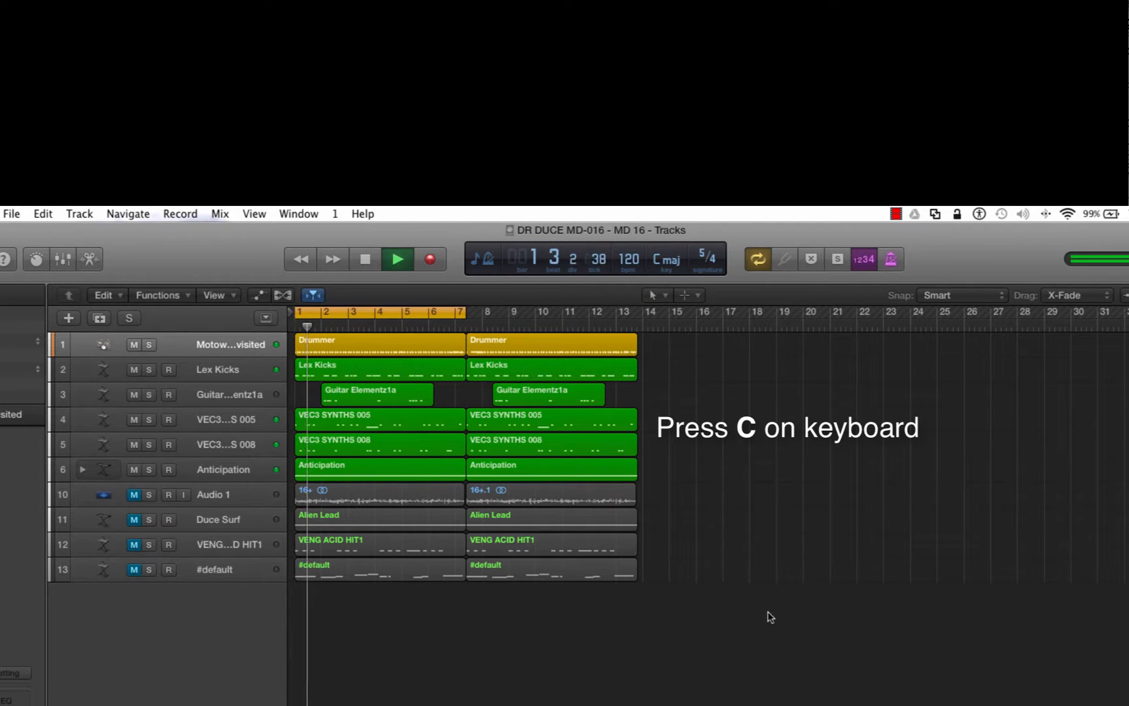
{"action": "key", "text": "c"}
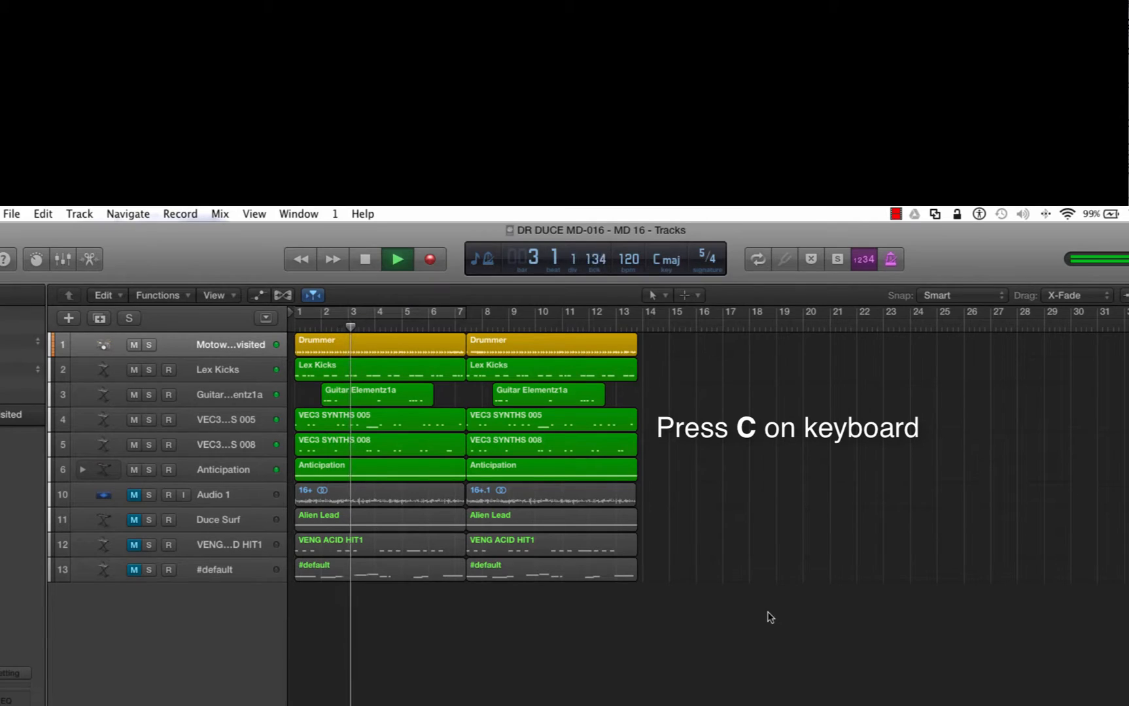
{"action": "key", "text": "c"}
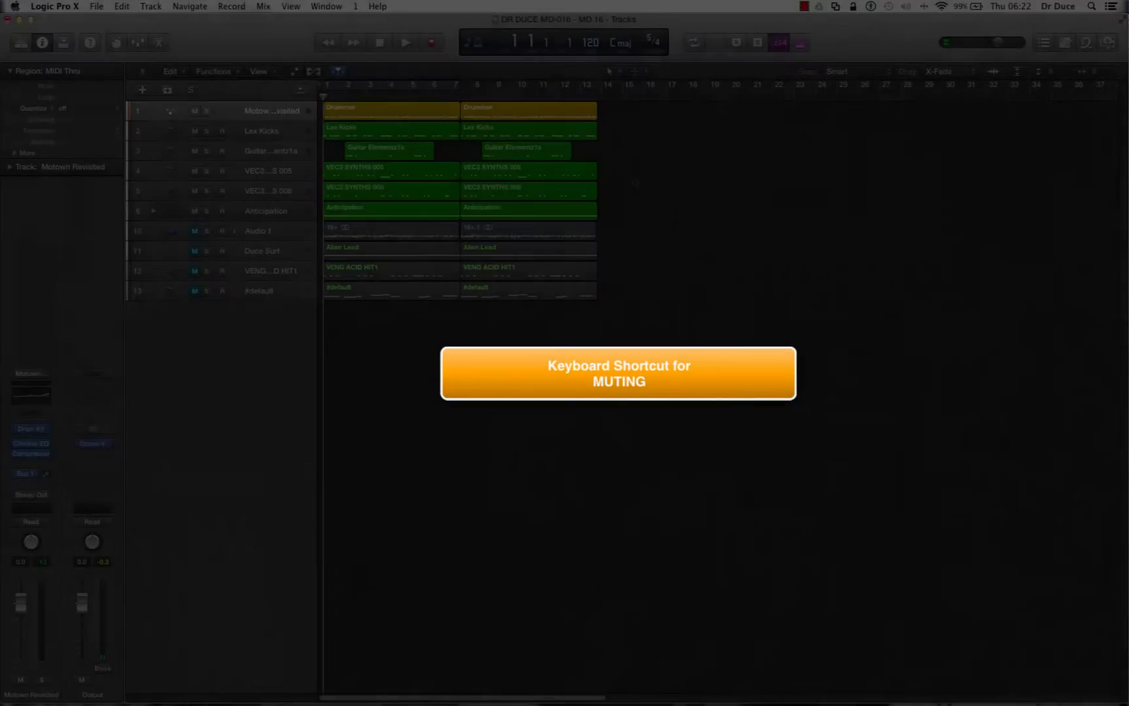
{"action": "left_click", "coordinate": [405, 42]}
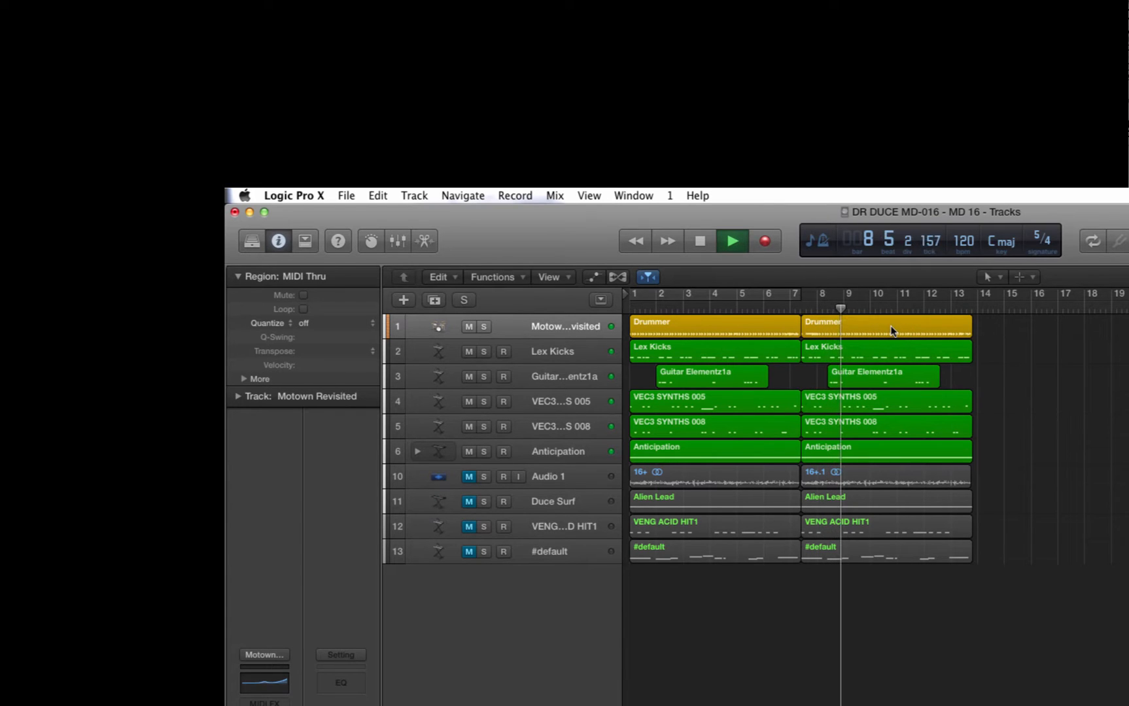
- Mute the second Drummer region at bar 8 with Control-M
{"action": "left_click", "coordinate": [886, 326]}
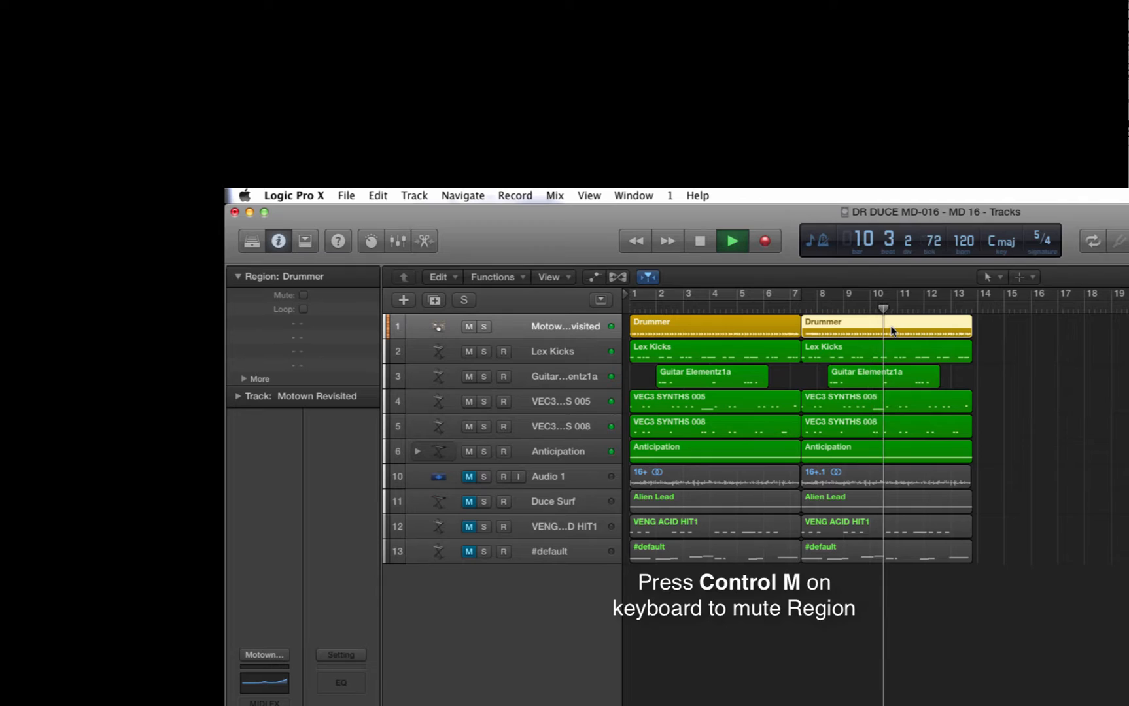
{"action": "key", "text": "ctrl+m"}
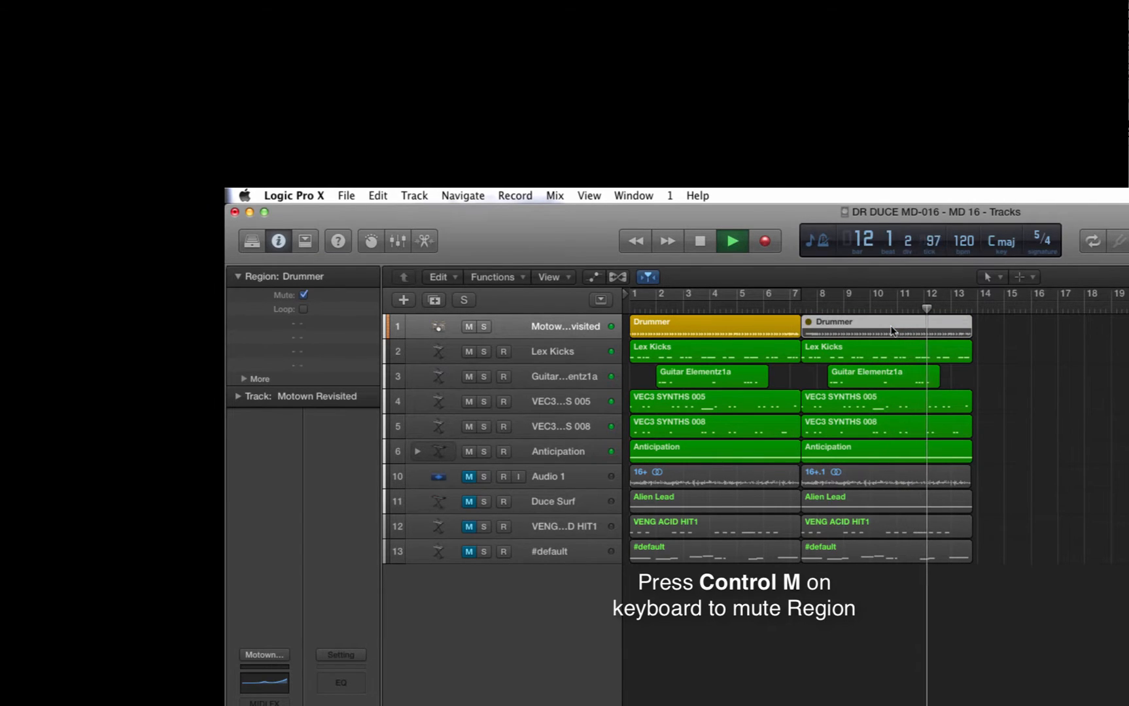
{"action": "key", "text": "ctrl+m"}
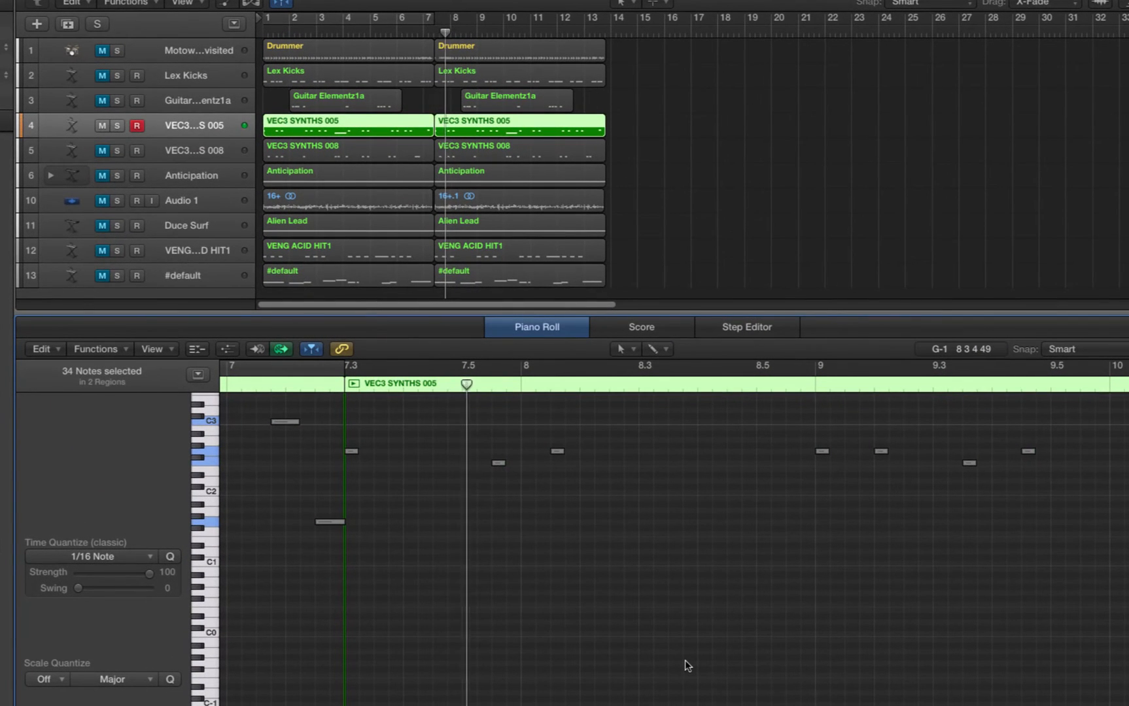
- Mute the VEC3 SYNTHS 005 notes in the Piano Roll editor
{"action": "left_click", "coordinate": [703, 384]}
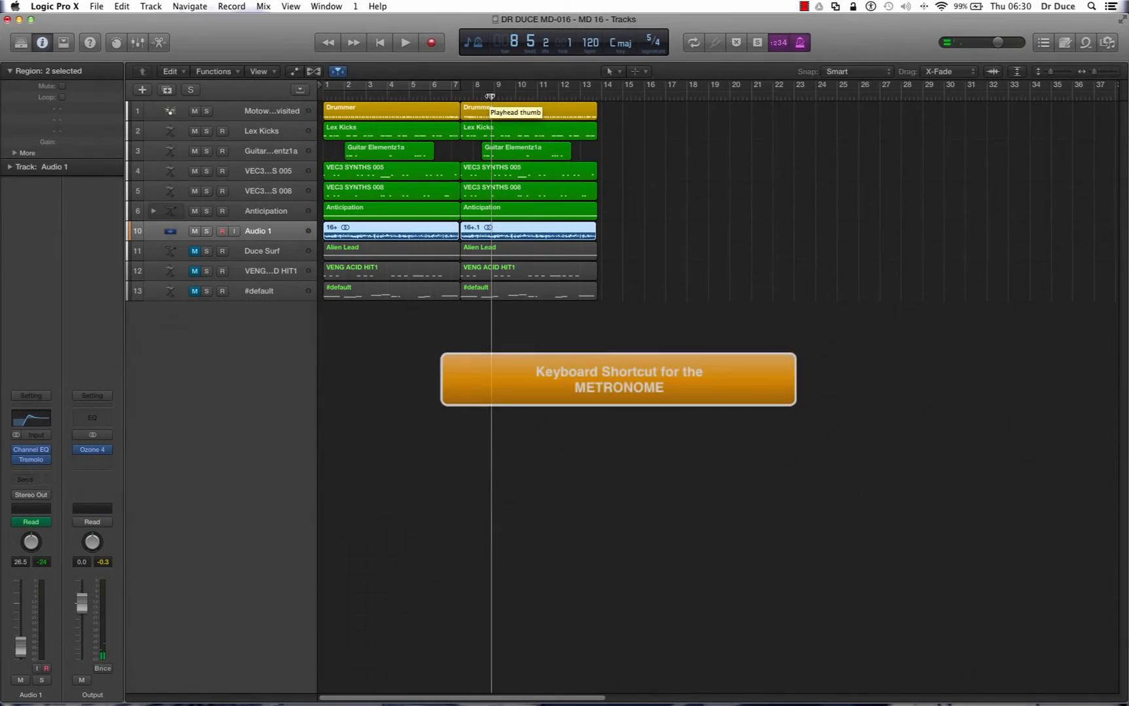
- Start playback and switch the metronome on with Control-K
{"action": "left_click", "coordinate": [405, 41]}
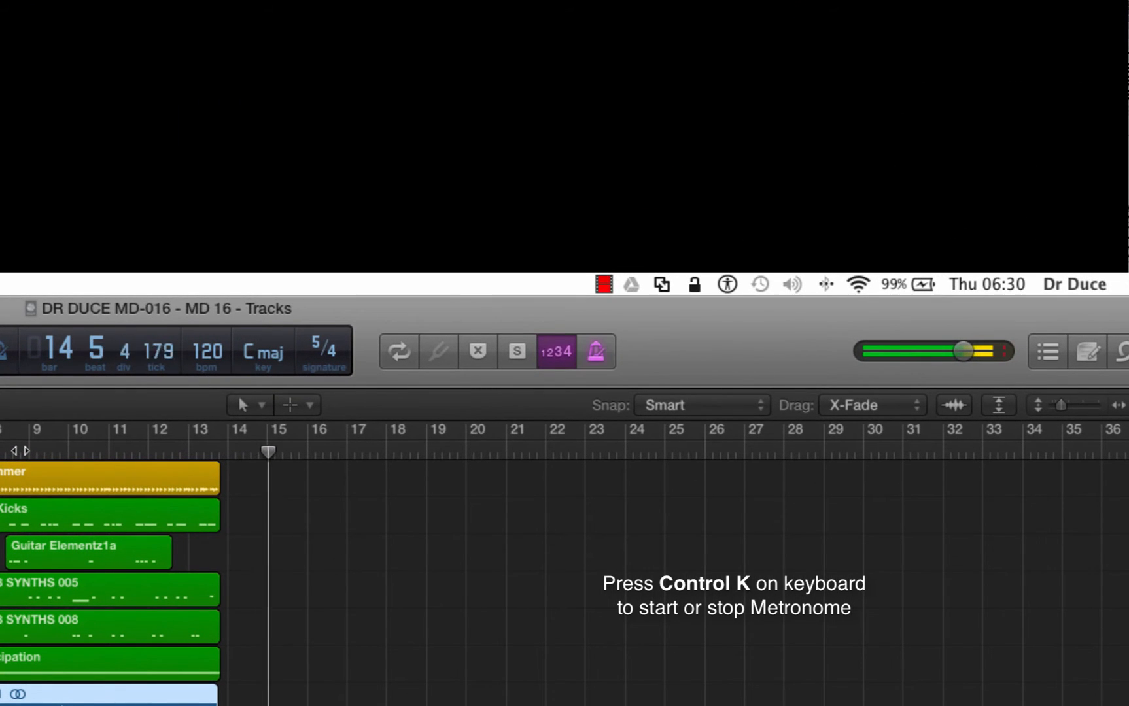
{"action": "key", "text": "ctrl+k"}
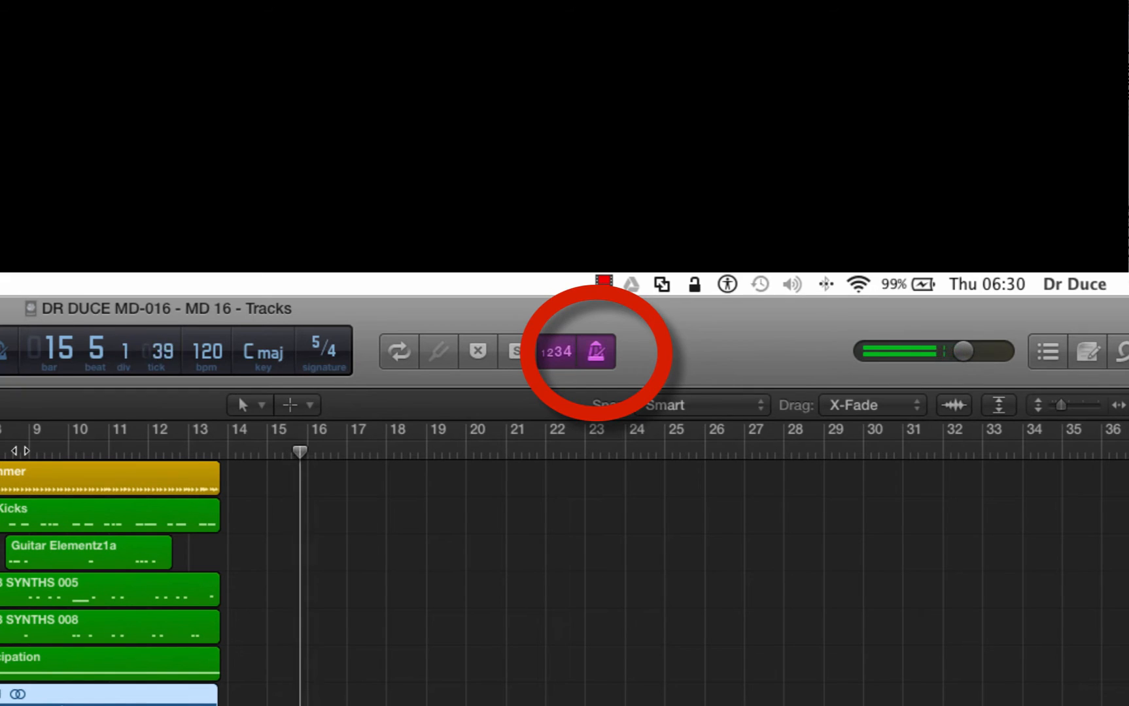